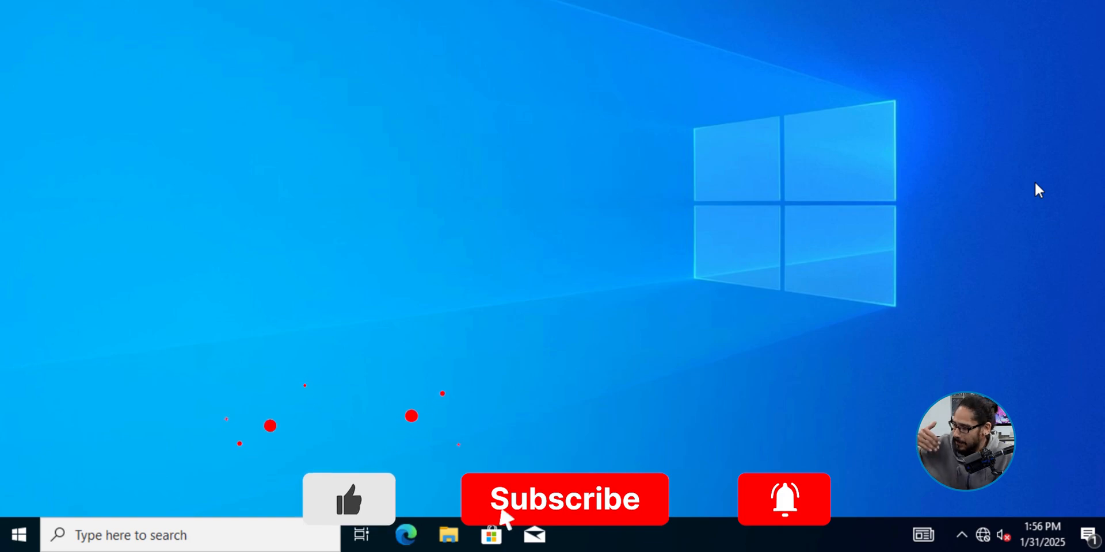
Step: Launch an elevated Command Prompt via Start search for cmd, approving the UAC prompt
{"action": "left_click", "coordinate": [17, 535]}
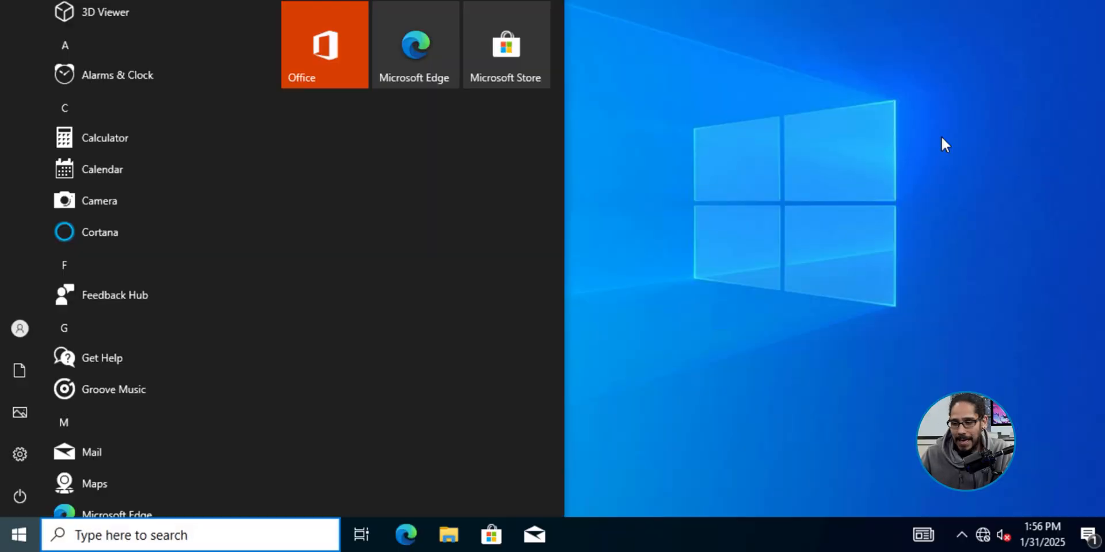
{"action": "type", "text": "cmd"}
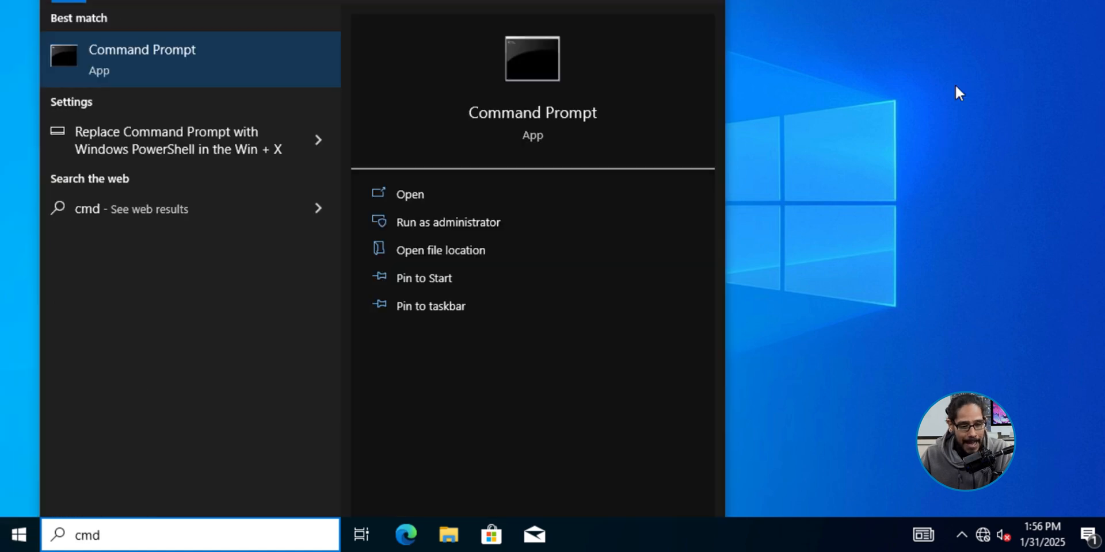
{"action": "left_click", "coordinate": [448, 222]}
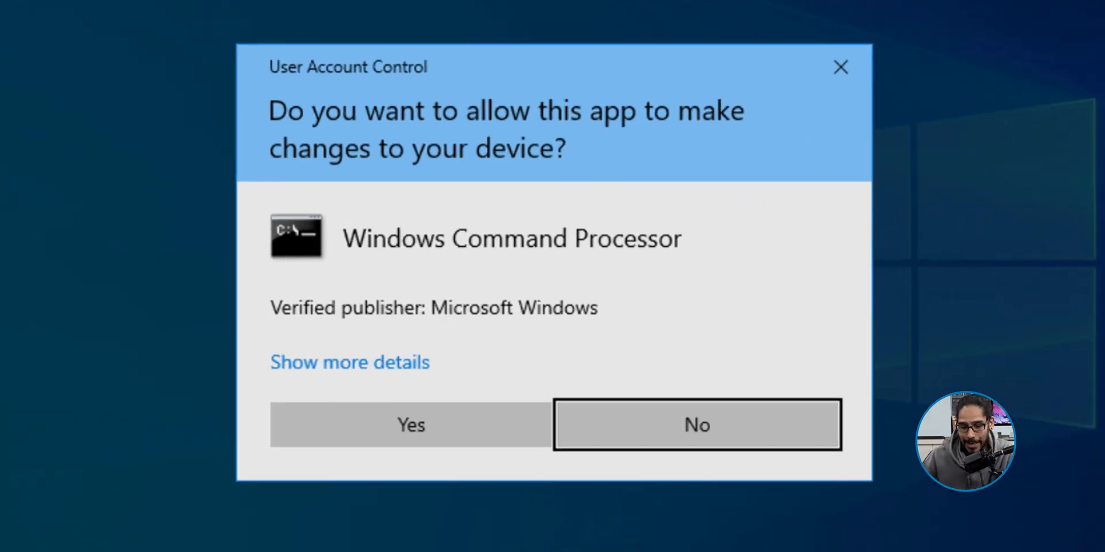
{"action": "left_click", "coordinate": [409, 425]}
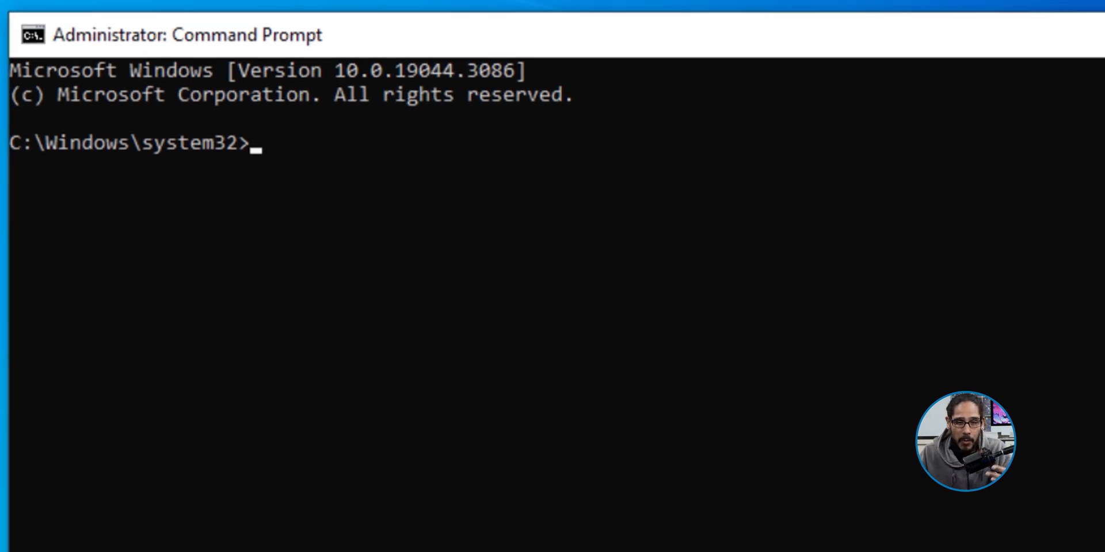
Step: Run net user to list the local accounts, including Son
{"action": "type", "text": "net user"}
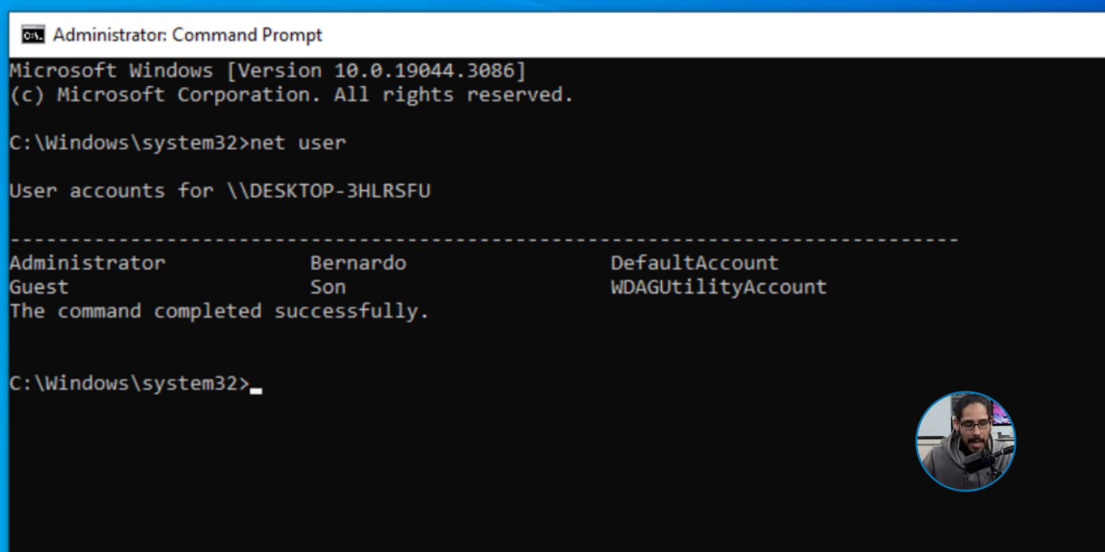
Step: Limit Son's logon hours to M-F 5PM-7PM, then to Sa 9AM-12PM with net user /time
{"action": "type", "text": "net user Son /time:M-F,5PM-7PM"}
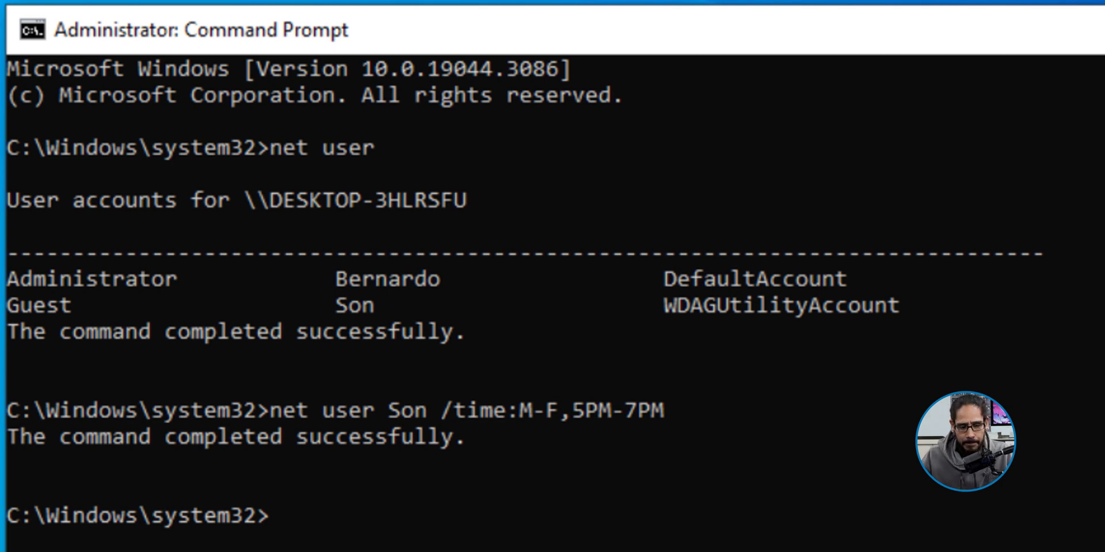
{"action": "type", "text": "net user Son /time:Sa,9AM-12PM"}
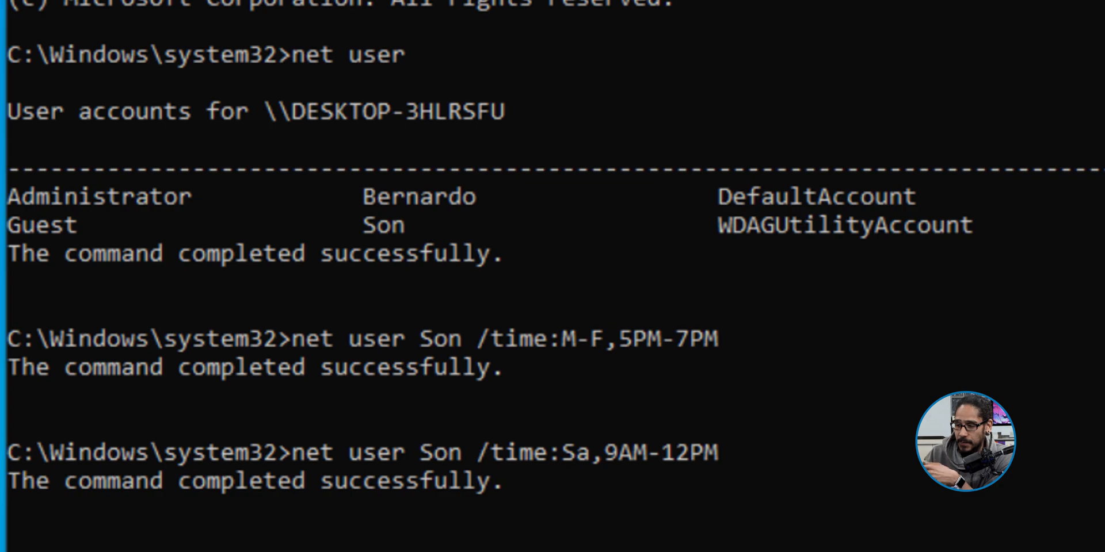
Step: Reset Son's logon hours to unrestricted with net user Son /time:all
{"action": "type", "text": "net user Son /time:all"}
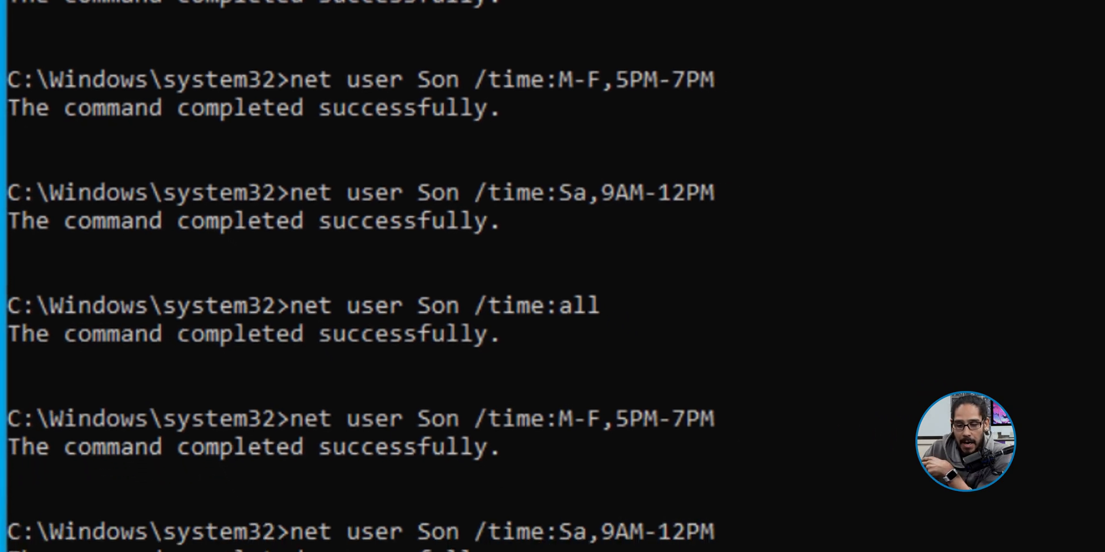
{"action": "scroll", "scroll_direction": "down", "scroll_amount": 3}
{"action": "type", "text": "net user Son"}
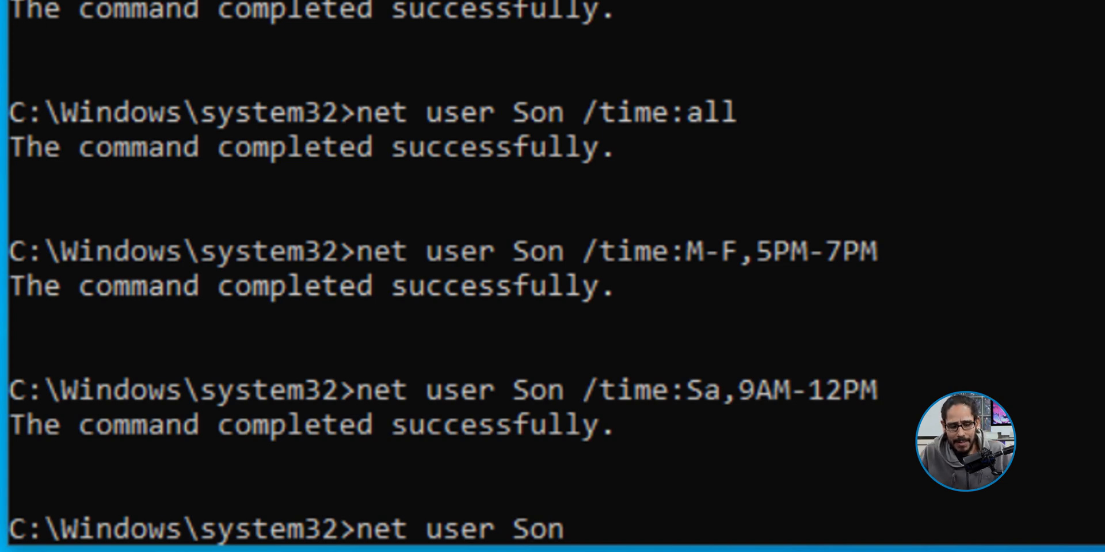
{"action": "key", "text": "Enter"}
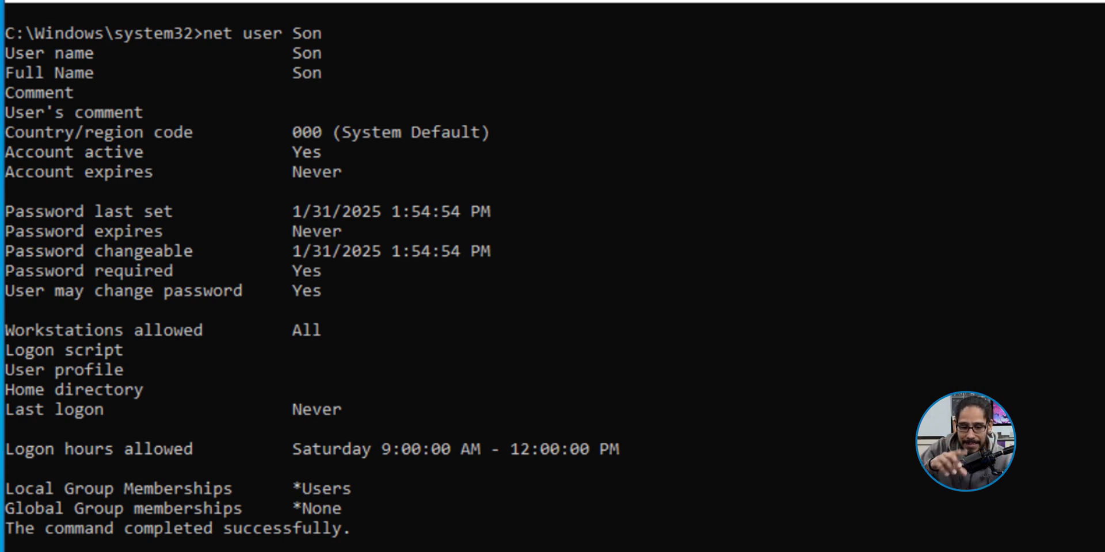
{"action": "type", "text": "net user Son /time:Sa,9AM-12PM;M-F,5PM-7PM"}
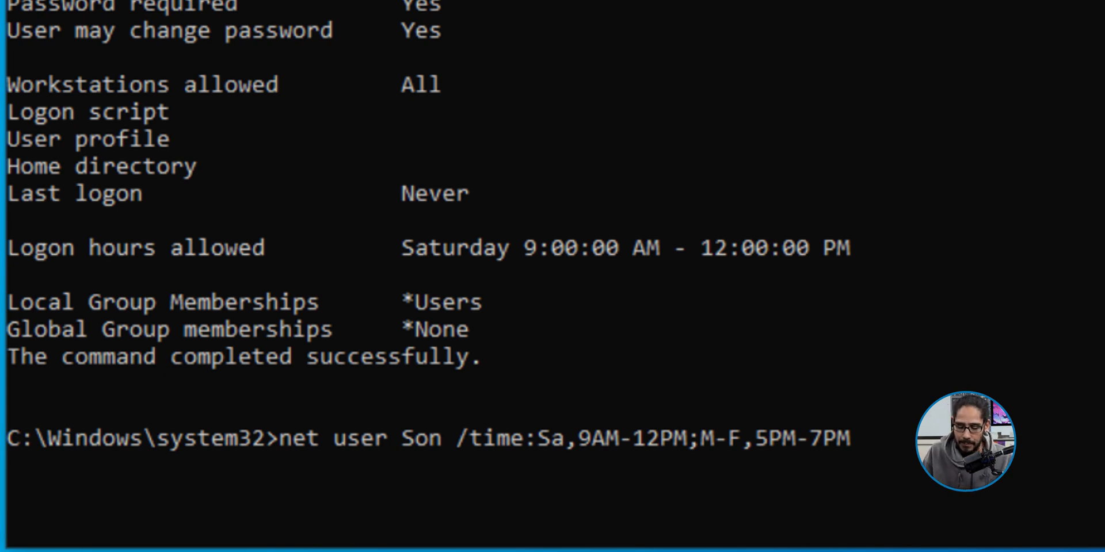
Step: Apply Sa,9AM-12PM;M-F,5PM-7PM to Son and verify the logon hours with net user Son
{"action": "key", "text": "enter"}
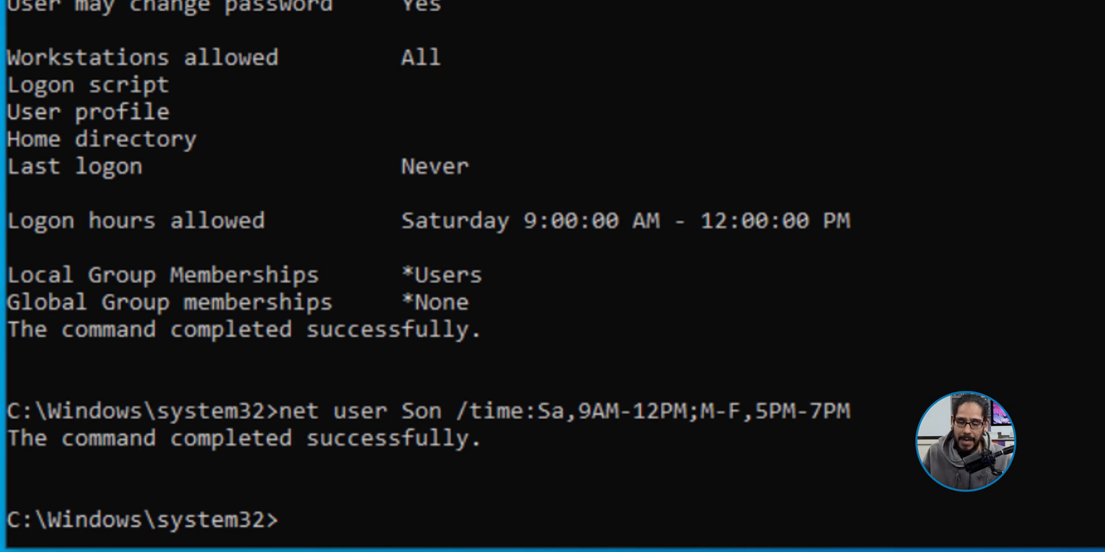
{"action": "type", "text": "net user Son"}
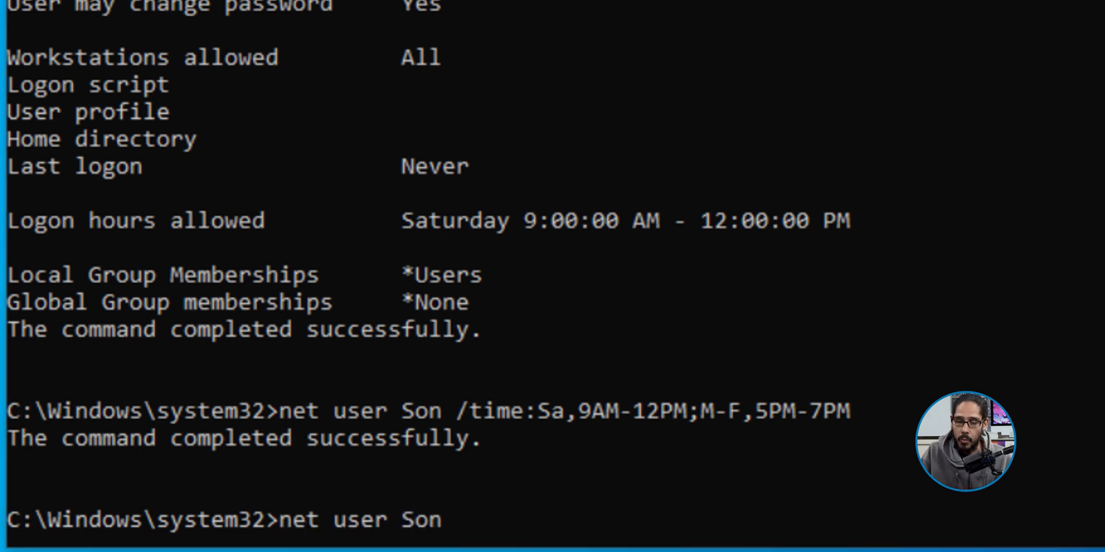
{"action": "scroll", "scroll_direction": "down", "scroll_amount": 3}
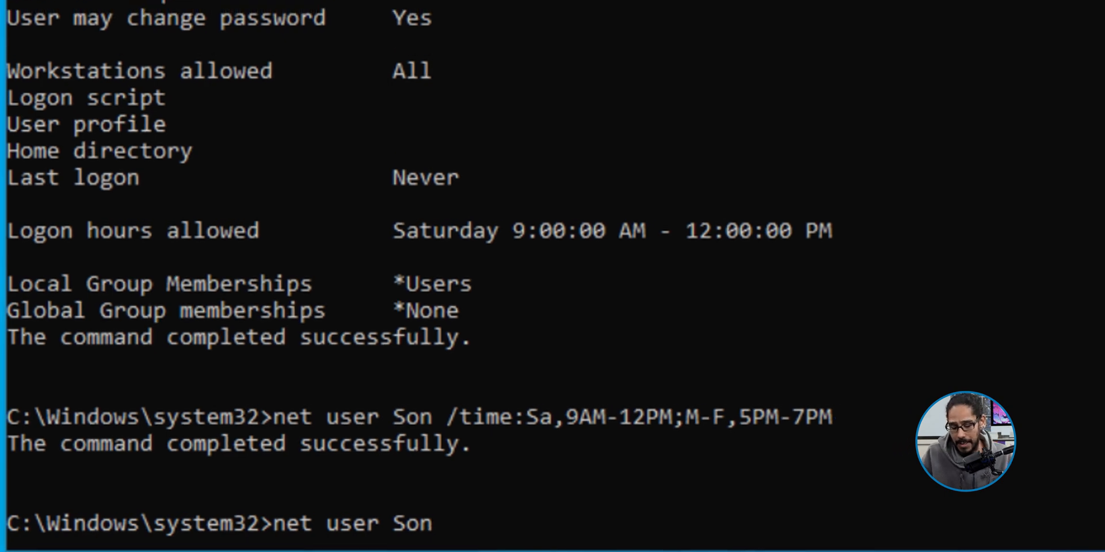
{"action": "key", "text": "enter"}
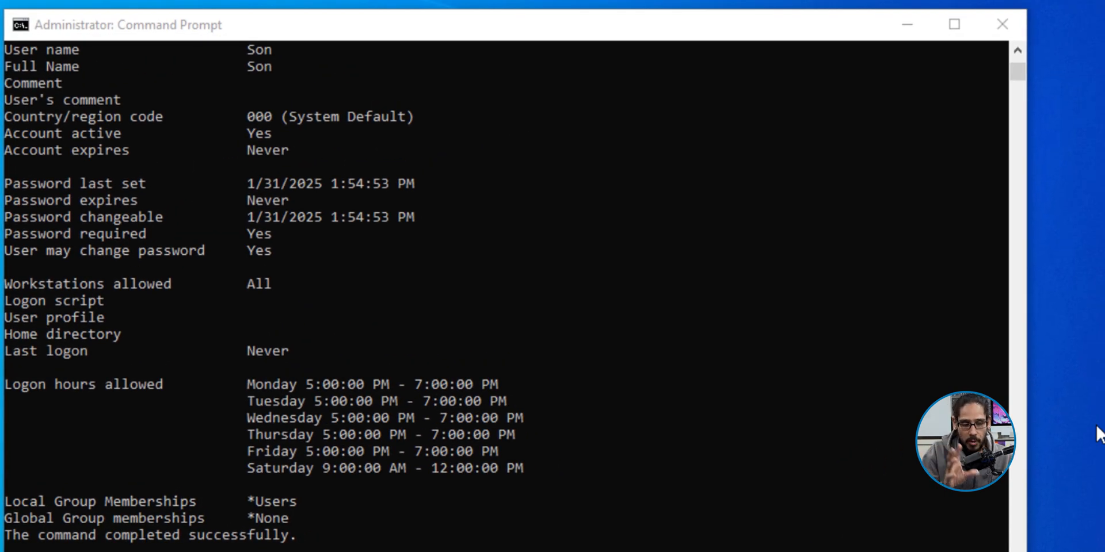